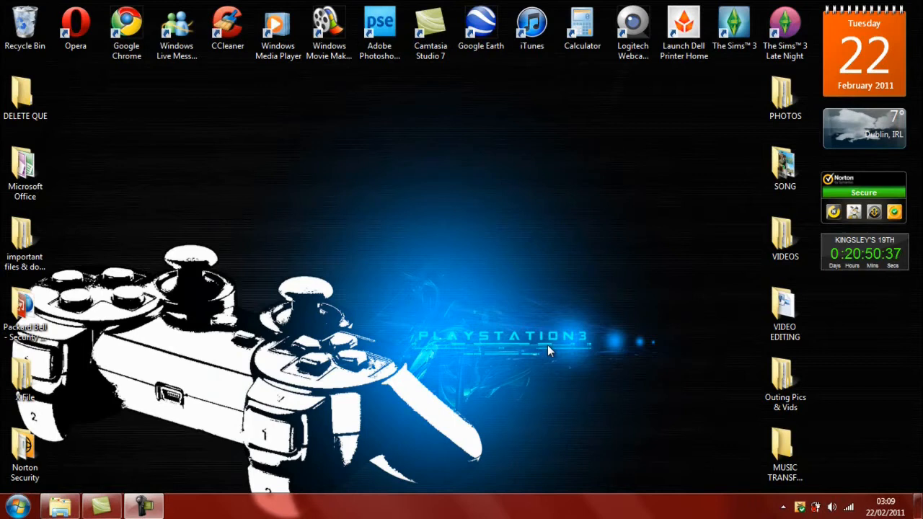
mouse_move(424, 401)
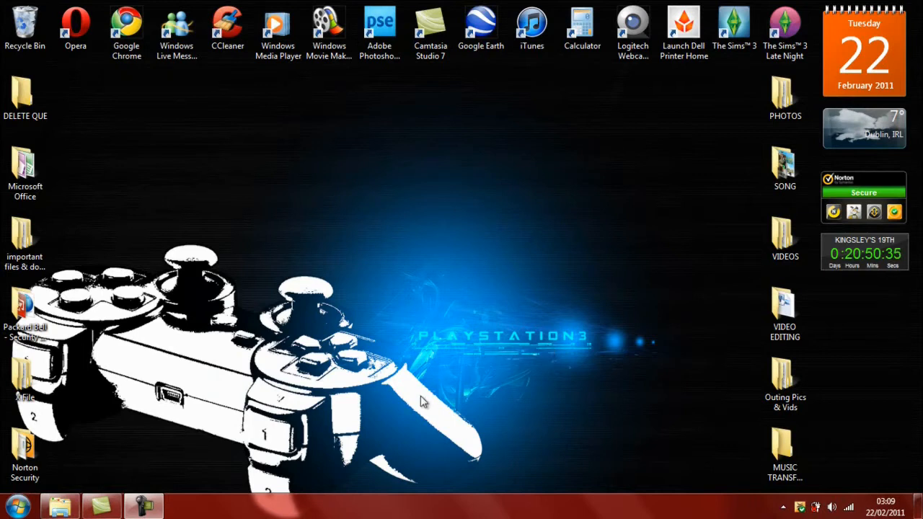
mouse_move(450, 381)
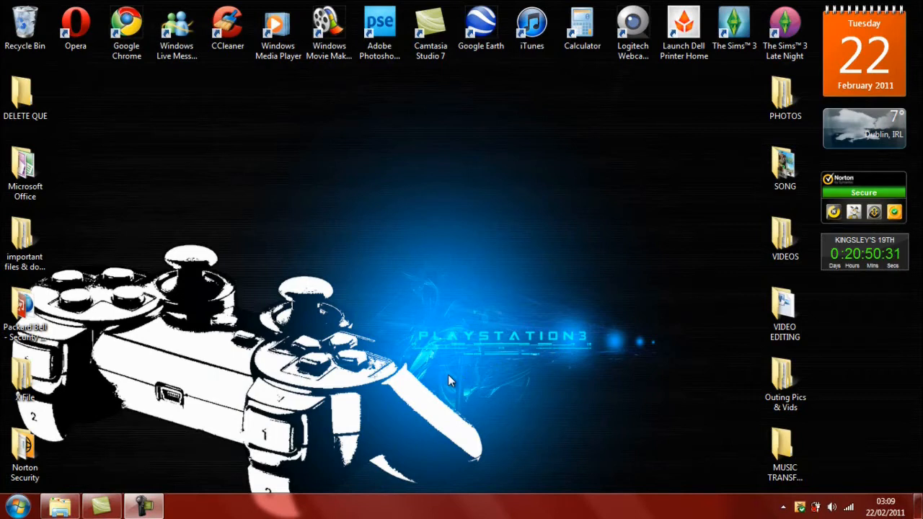
mouse_move(219, 459)
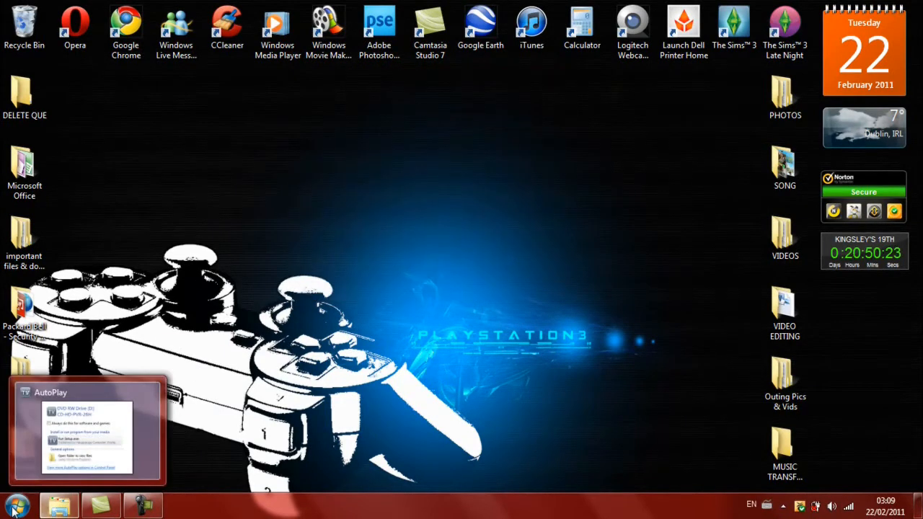
Step: From Start > Computer, bring up AutoPlay for DVD RW Drive (D:) CD-HD-PVR-26H
click(12, 505)
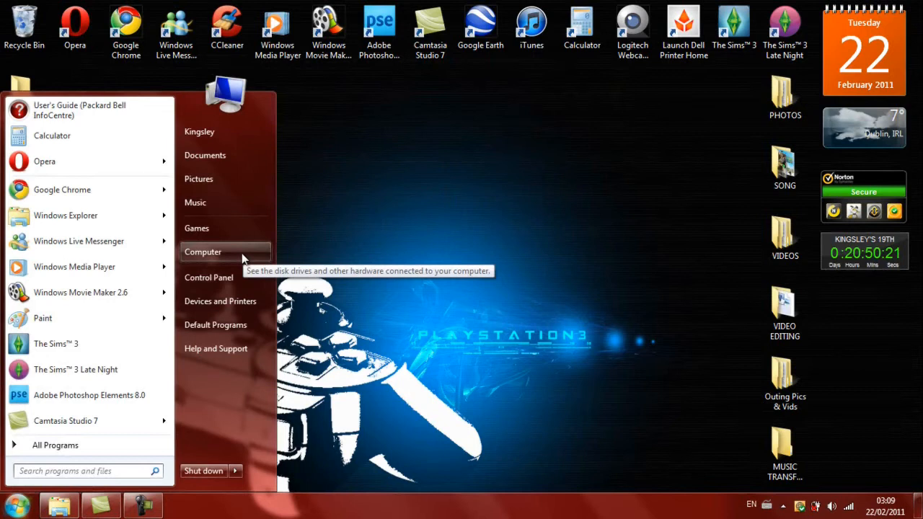
click(202, 251)
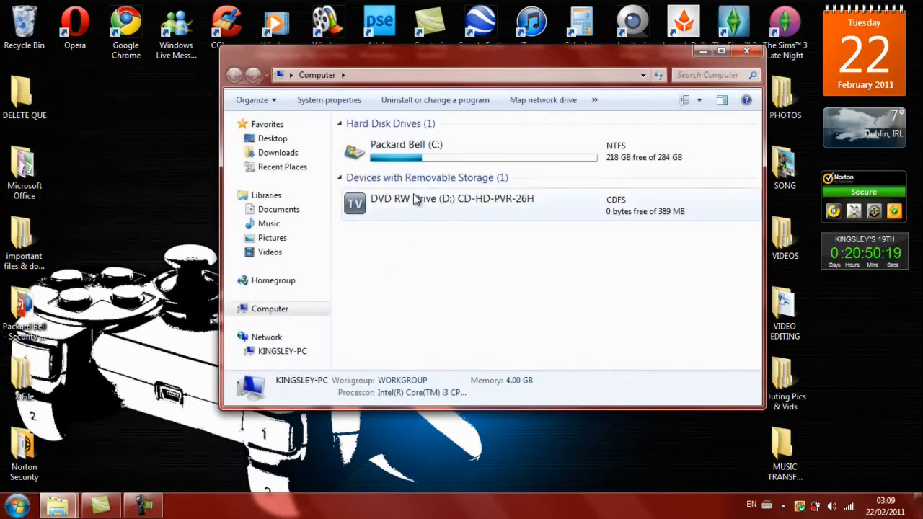
click(453, 205)
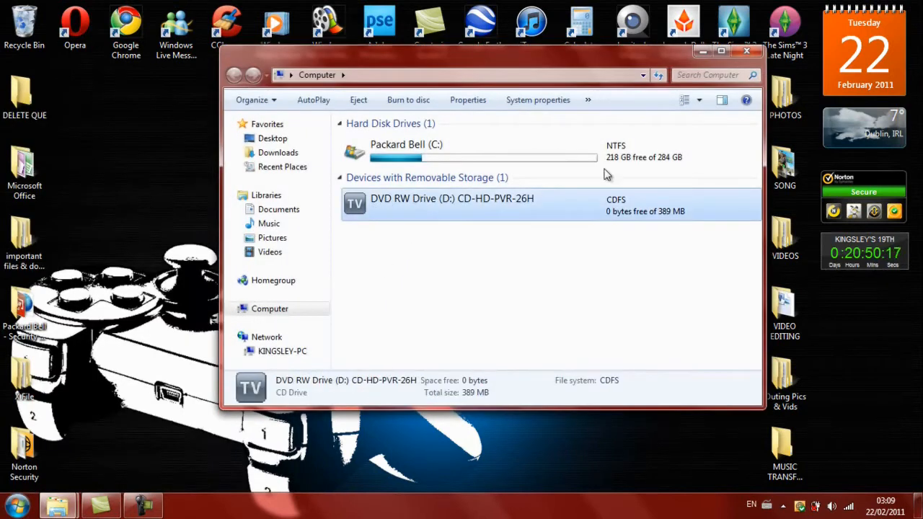
click(747, 51)
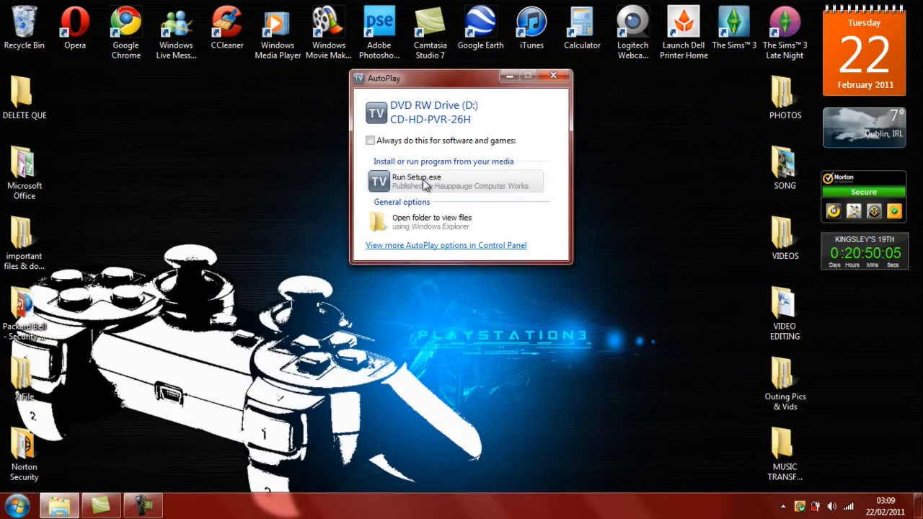
Step: Run Setup.exe from the AutoPlay choices to launch the Hauppauge installer
click(416, 182)
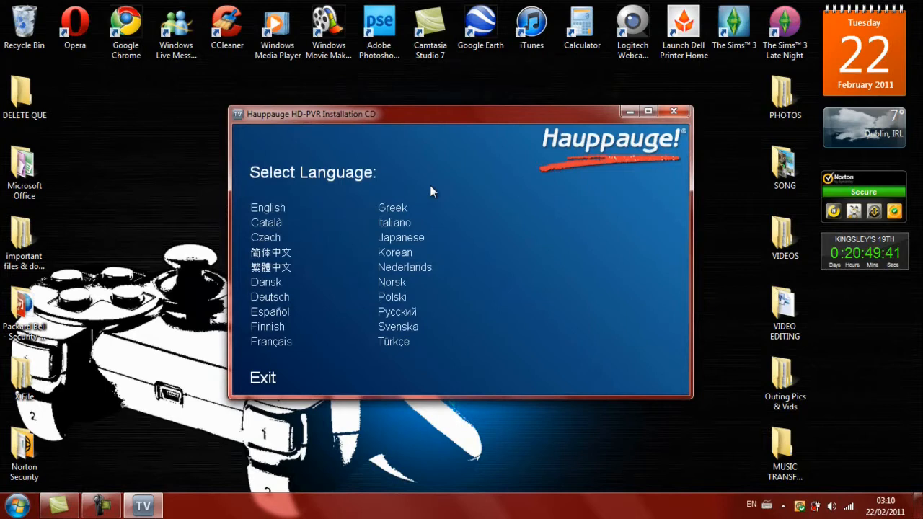
mouse_move(369, 202)
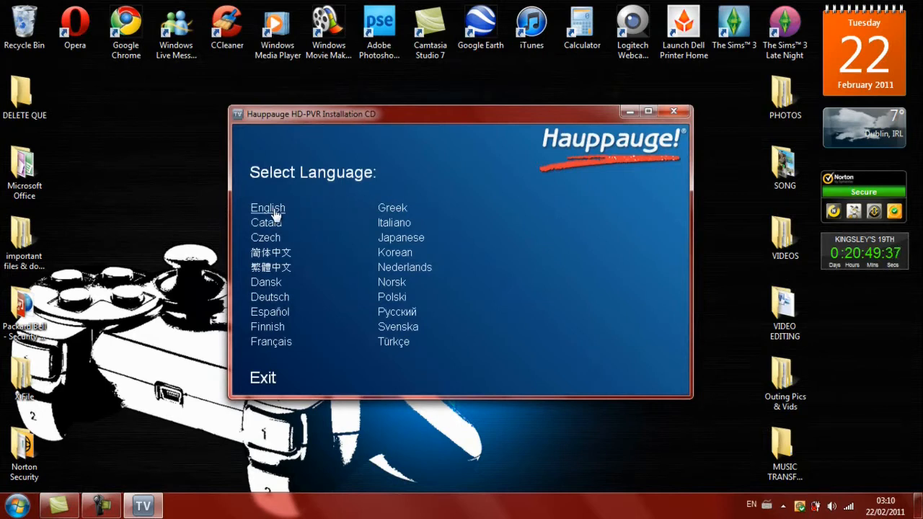
Step: Choose English and run Step 1: Install Drivers, confirming the HD PVR is connected
click(268, 208)
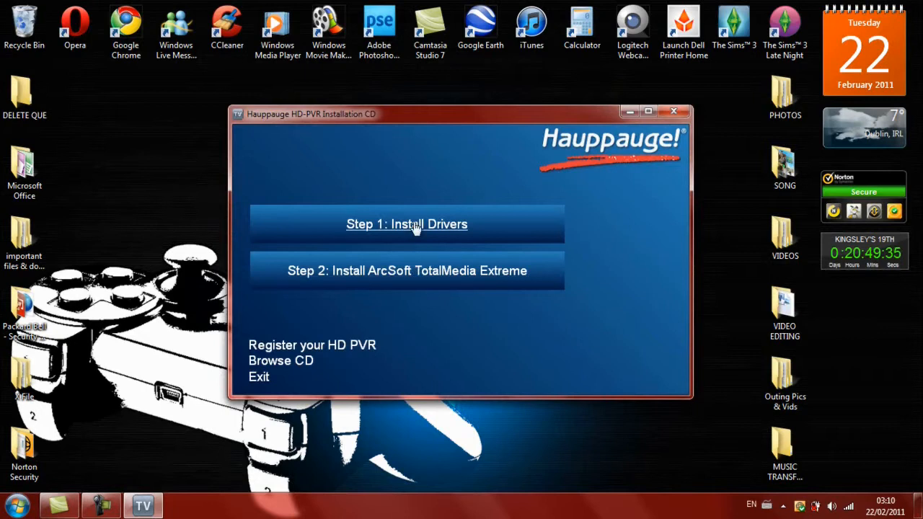
mouse_move(427, 223)
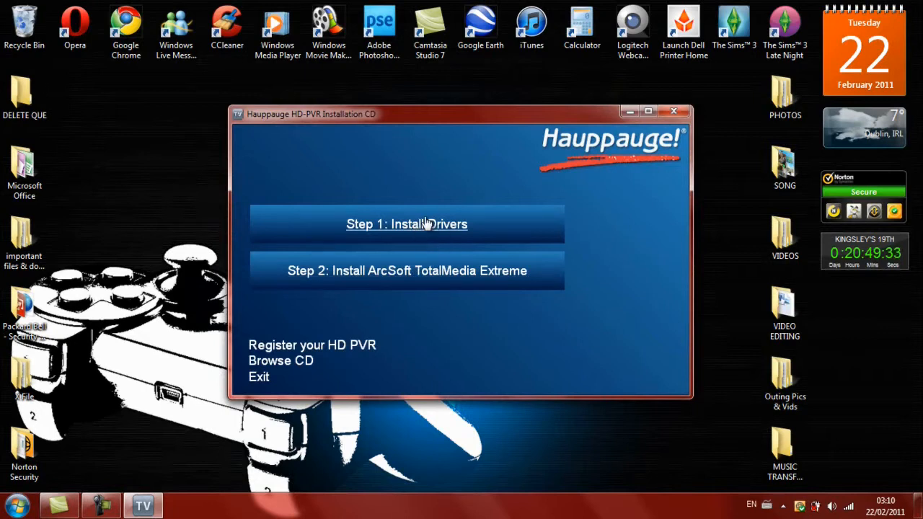
mouse_move(431, 228)
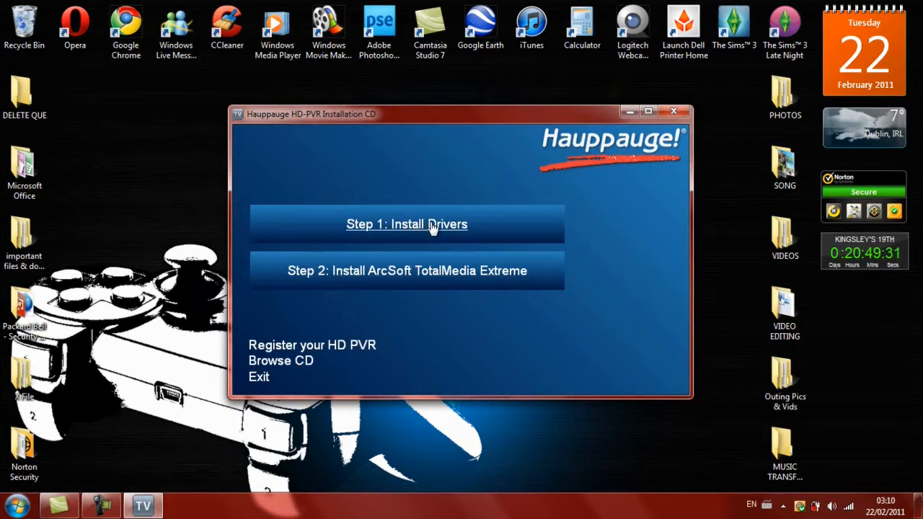
click(407, 226)
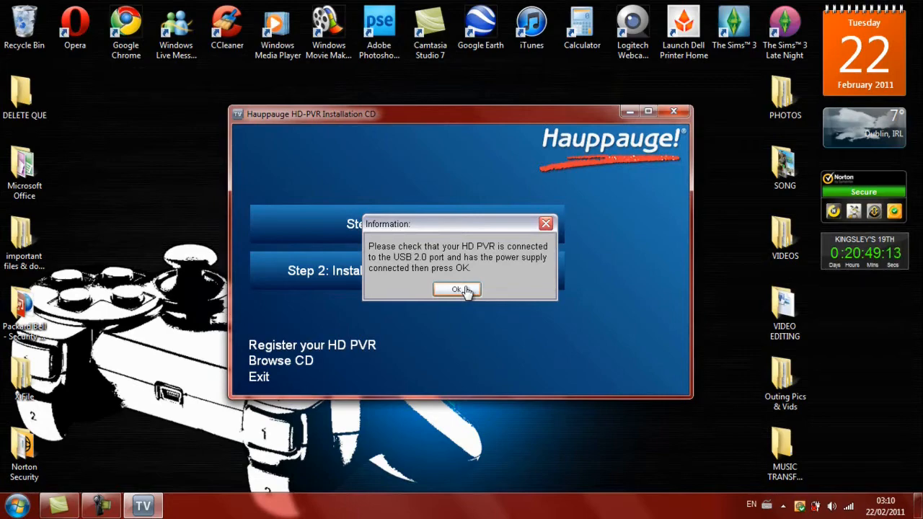
click(456, 288)
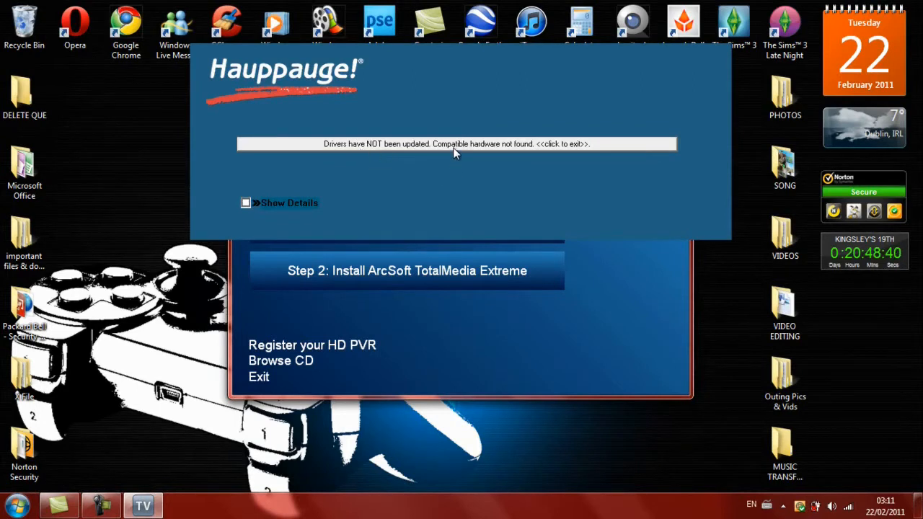
mouse_move(522, 162)
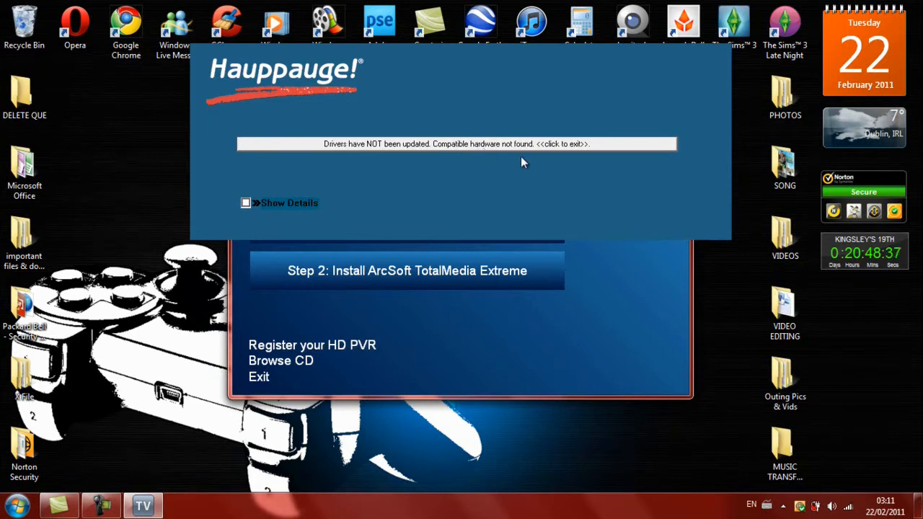
mouse_move(456, 144)
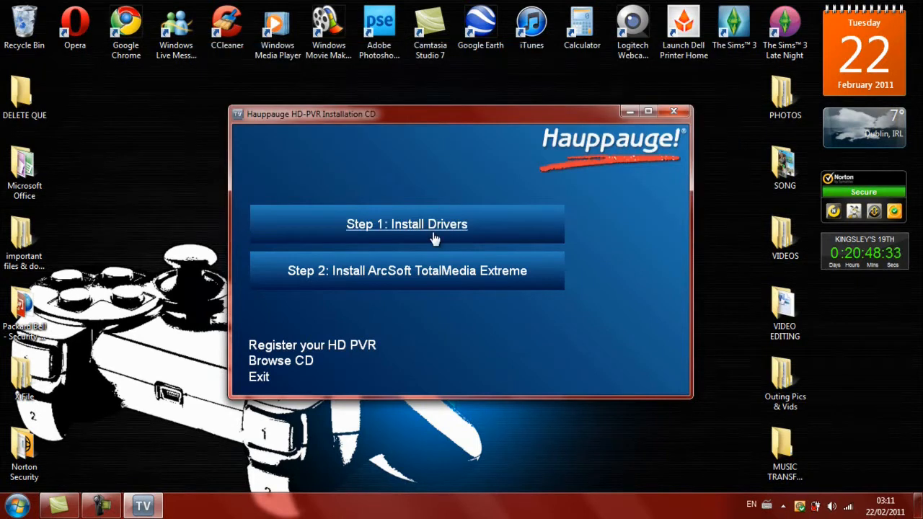
mouse_move(415, 219)
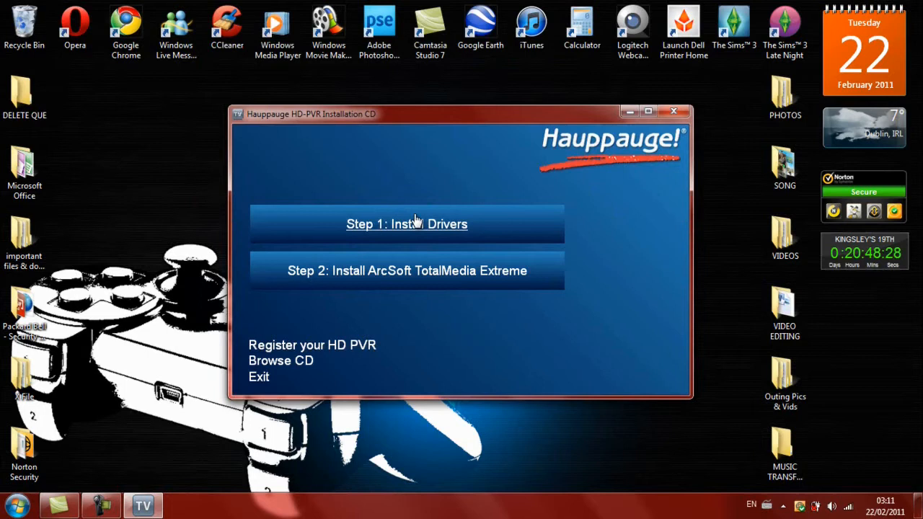
Step: Retry Step 1: Install Drivers until it reports drivers updated successfully
click(407, 224)
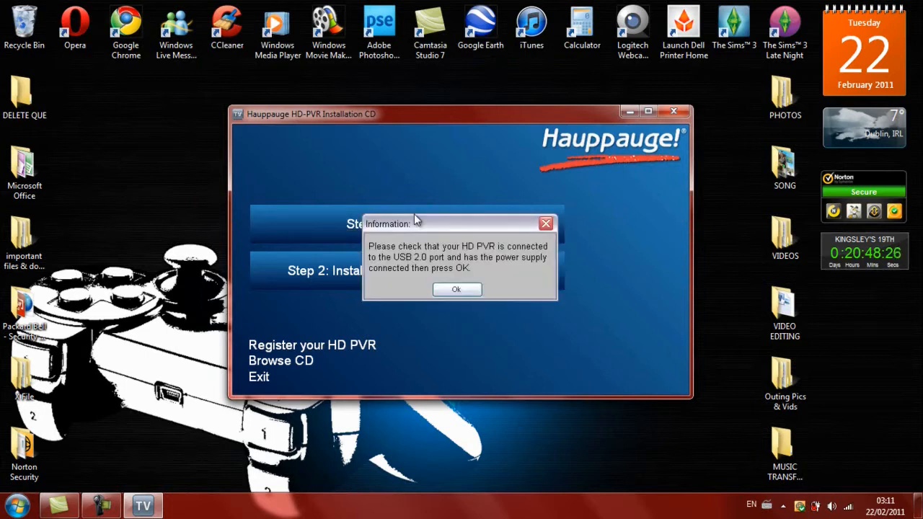
click(456, 289)
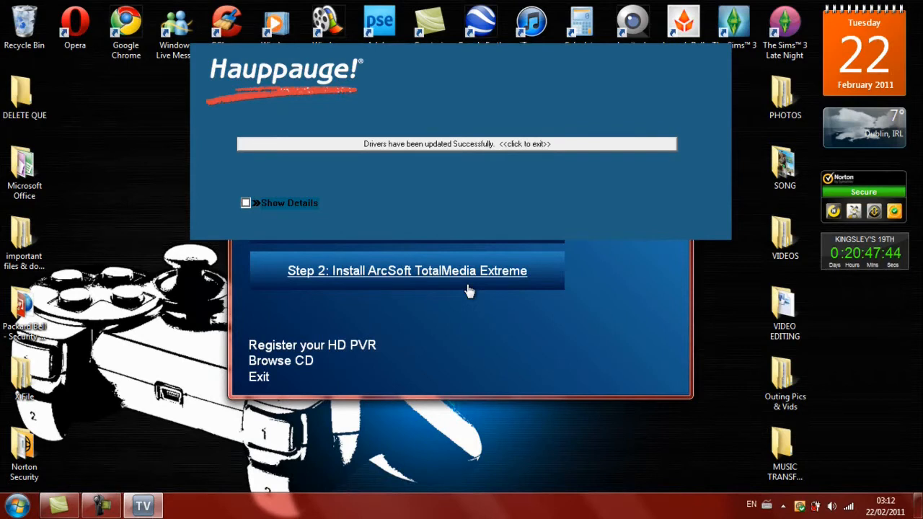
mouse_move(401, 147)
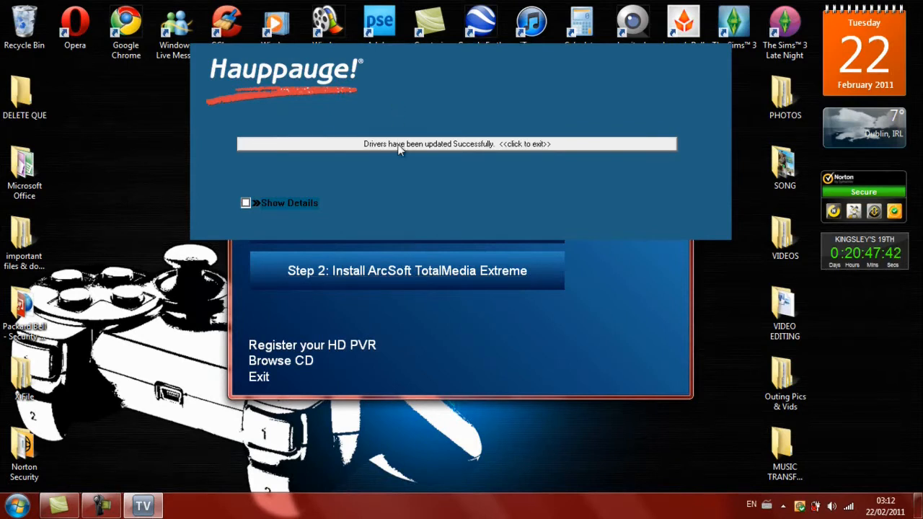
click(456, 144)
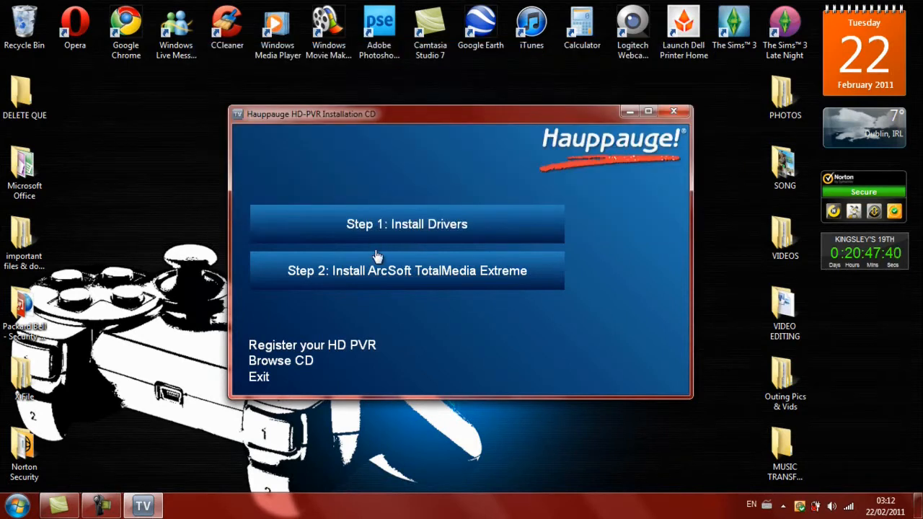
mouse_move(378, 280)
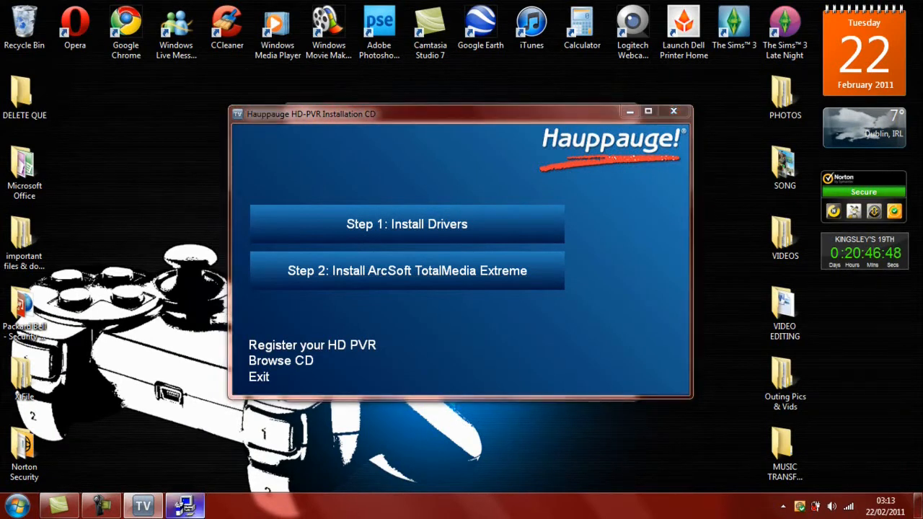
Step: Start Step 2: Install ArcSoft TotalMedia Extreme and accept the restart prompt
click(407, 224)
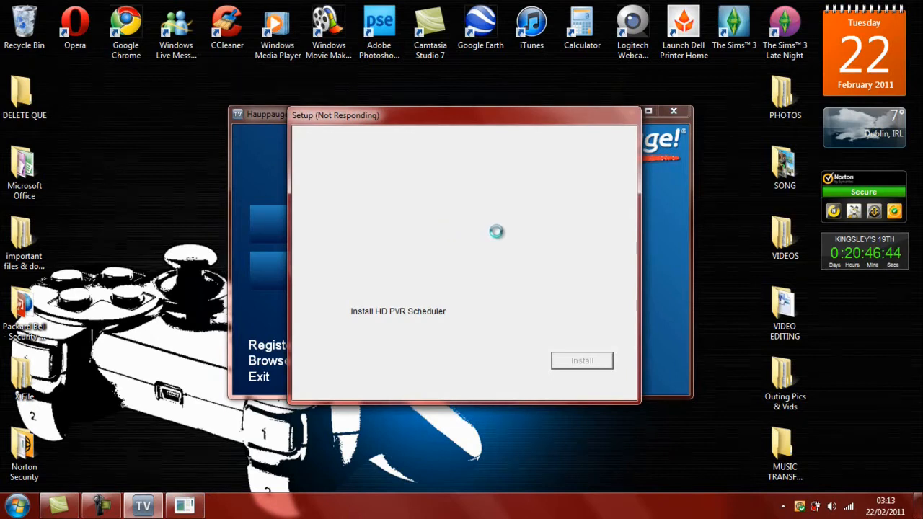
click(583, 360)
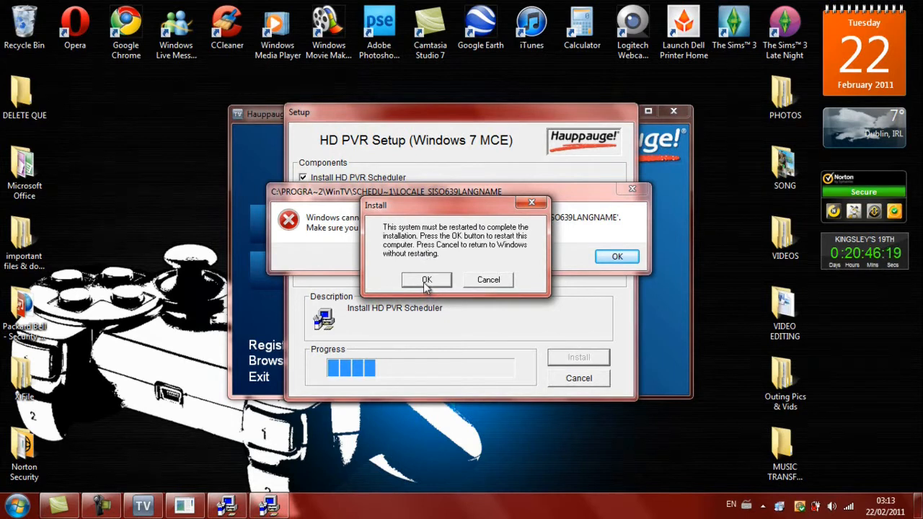
click(426, 280)
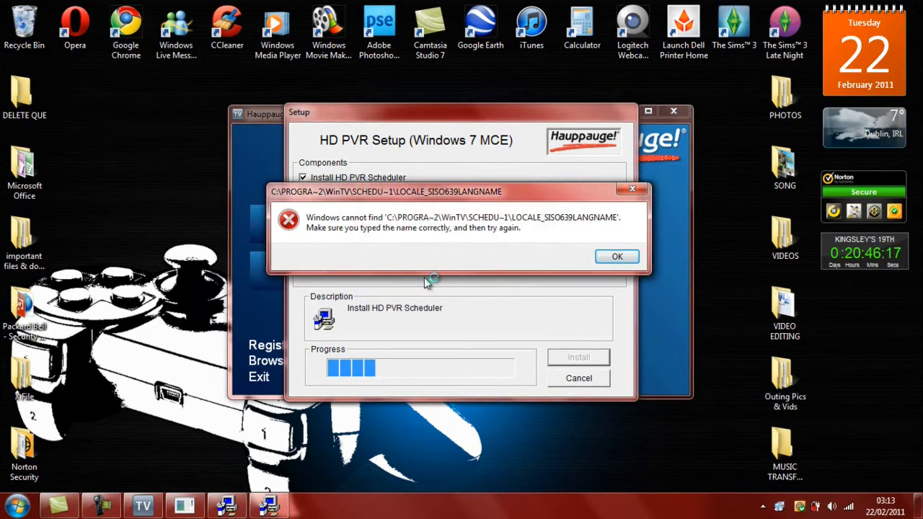
click(617, 257)
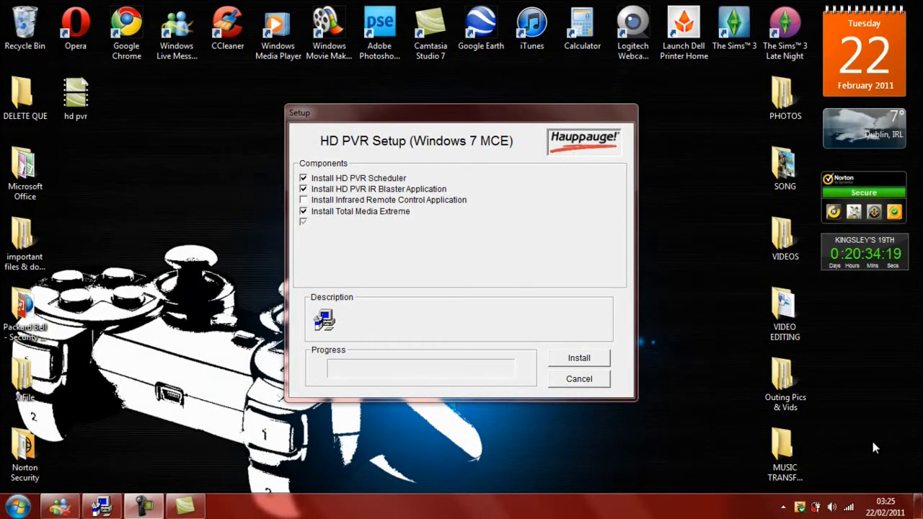
mouse_move(669, 326)
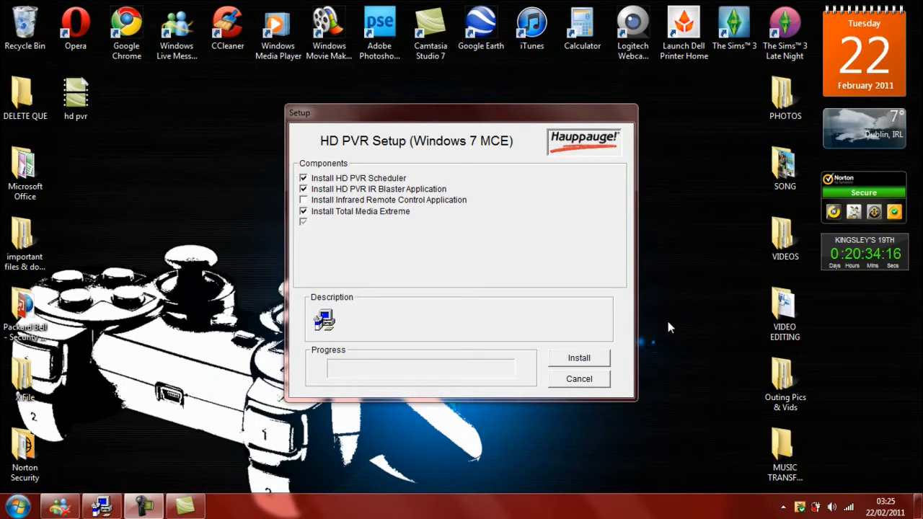
mouse_move(638, 363)
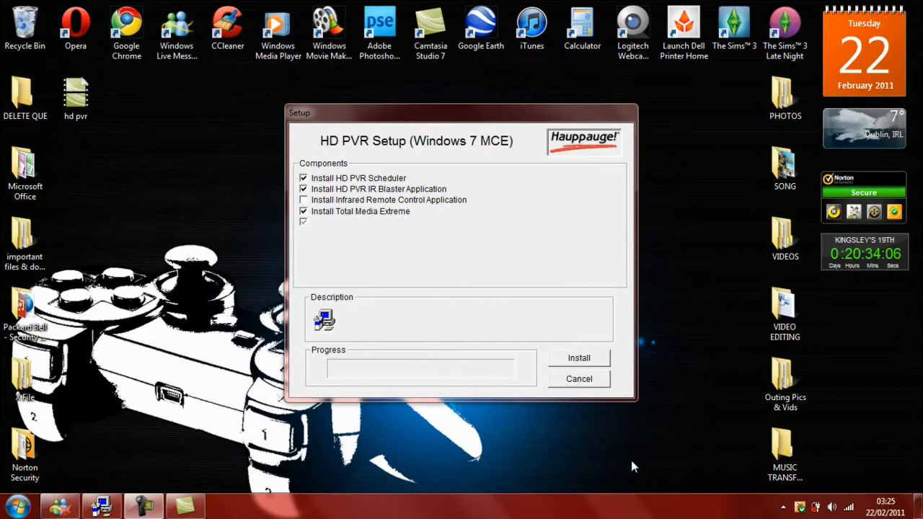
mouse_move(614, 417)
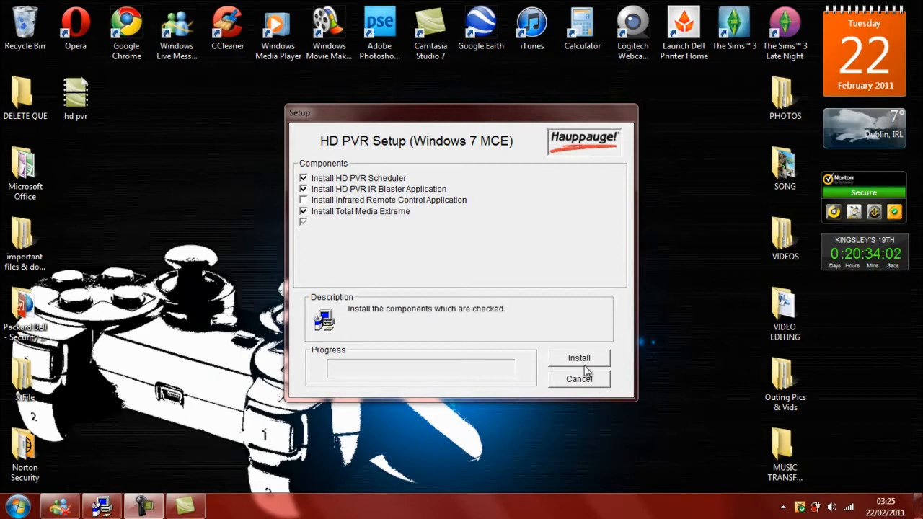
Step: Install the WinTV IR Blaster software through its wizard, agreeing to the license, and finish
click(580, 358)
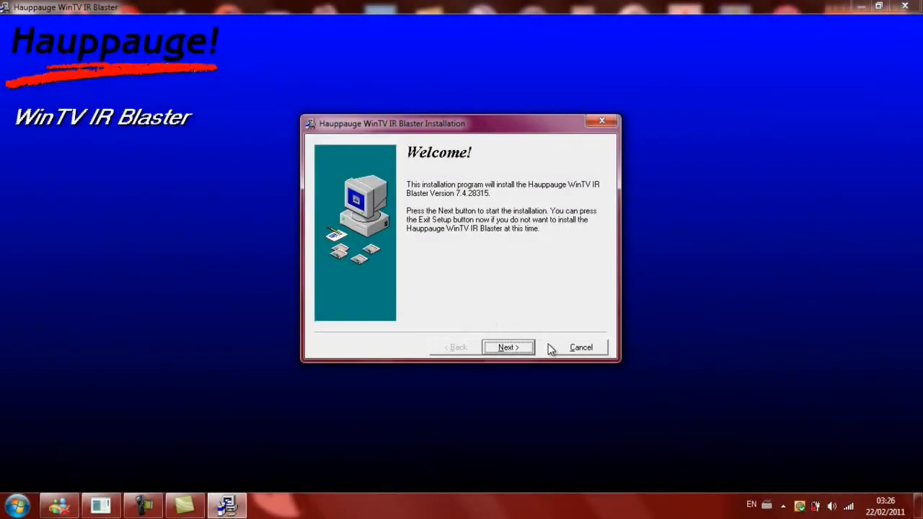
click(508, 347)
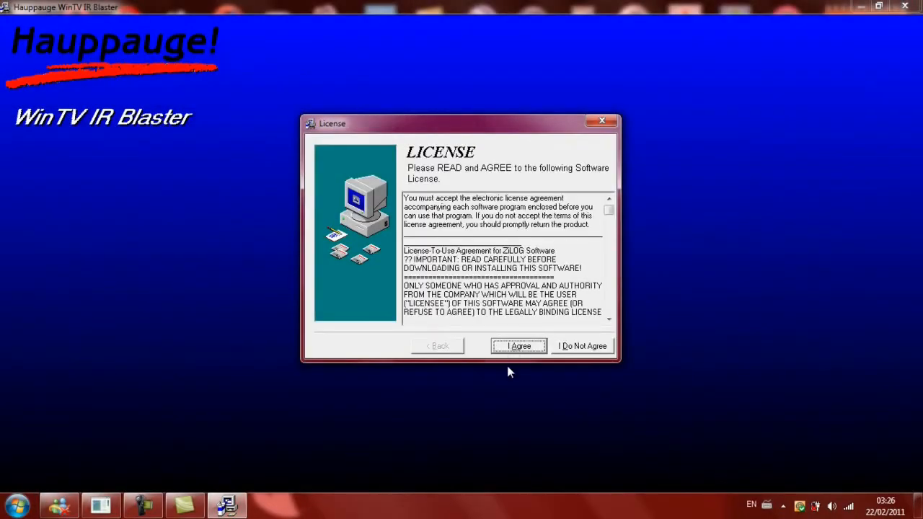
click(519, 347)
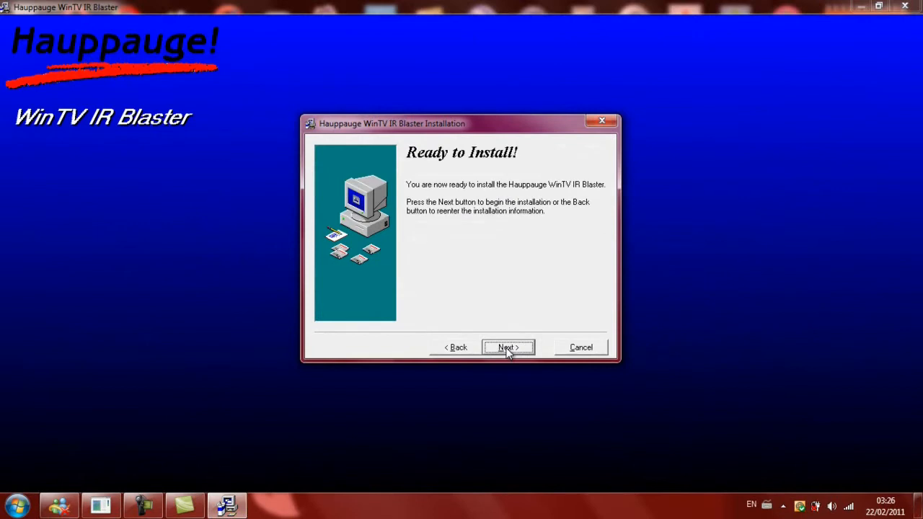
click(508, 347)
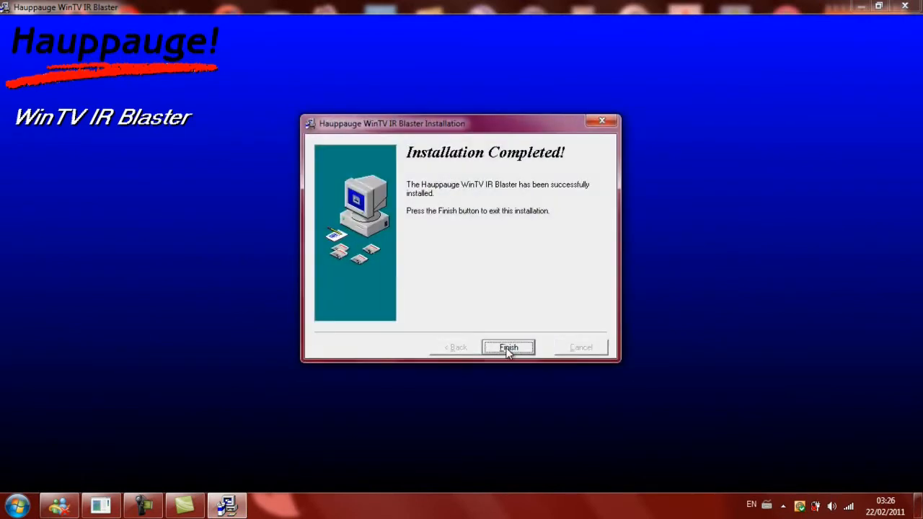
click(508, 347)
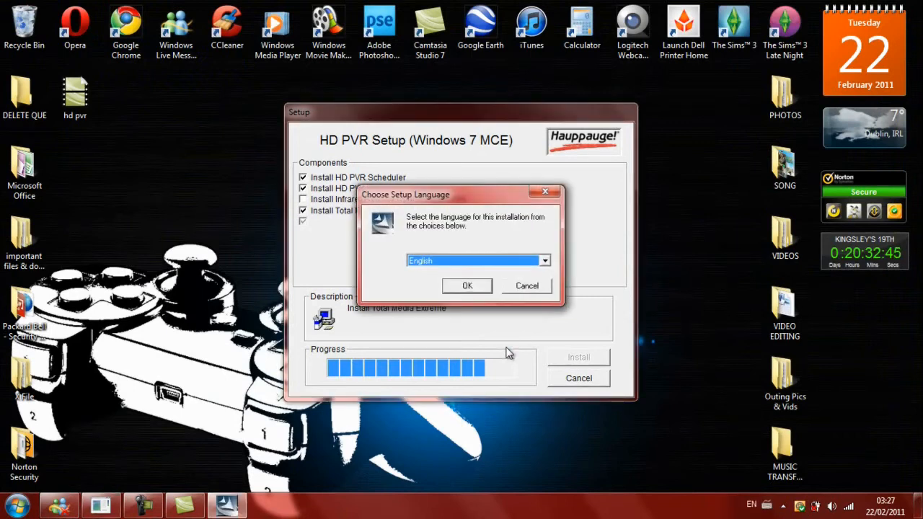
mouse_move(475, 295)
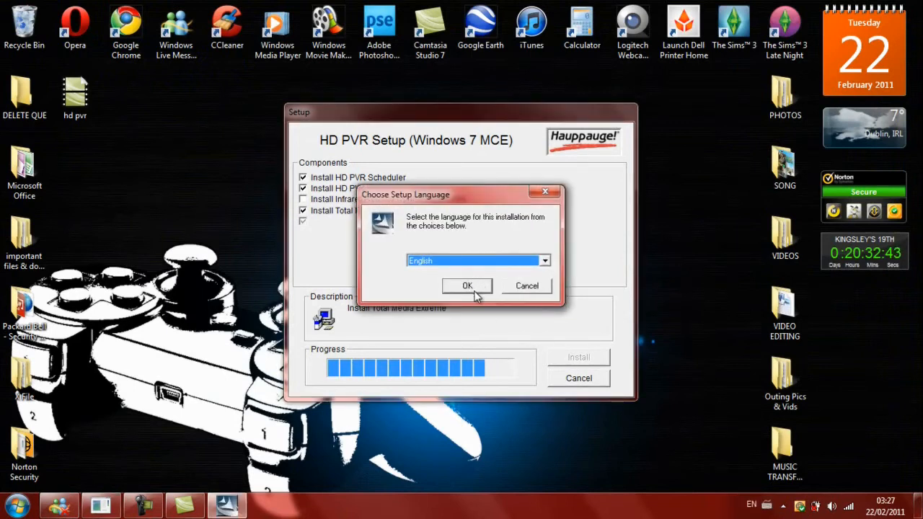
Step: Confirm English in the Choose Setup Language dialog
click(467, 286)
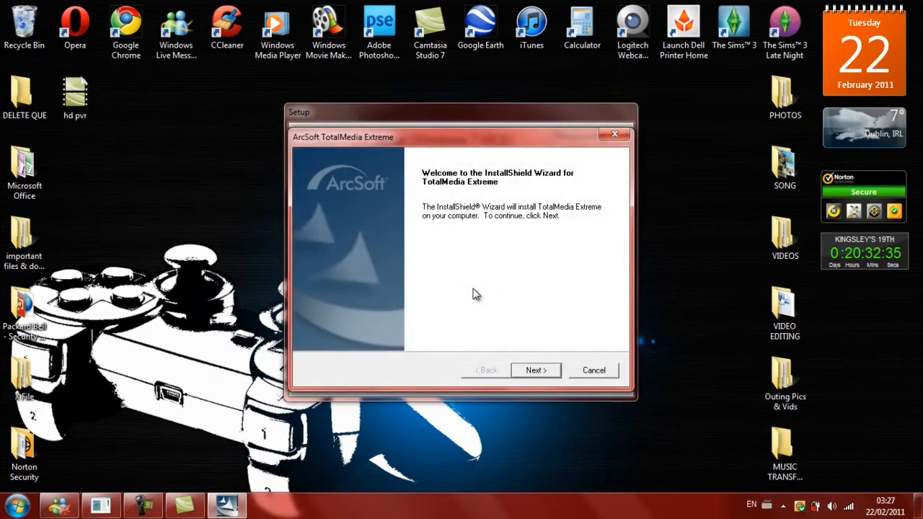
Step: Install TotalMedia Extreme to its default Program Files folder, accepting the ArcSoft license, and finish
click(535, 370)
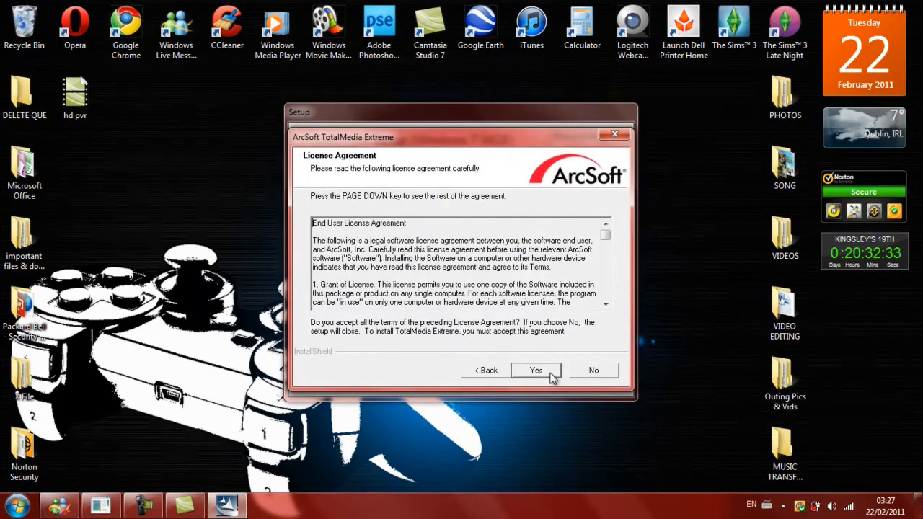
click(536, 370)
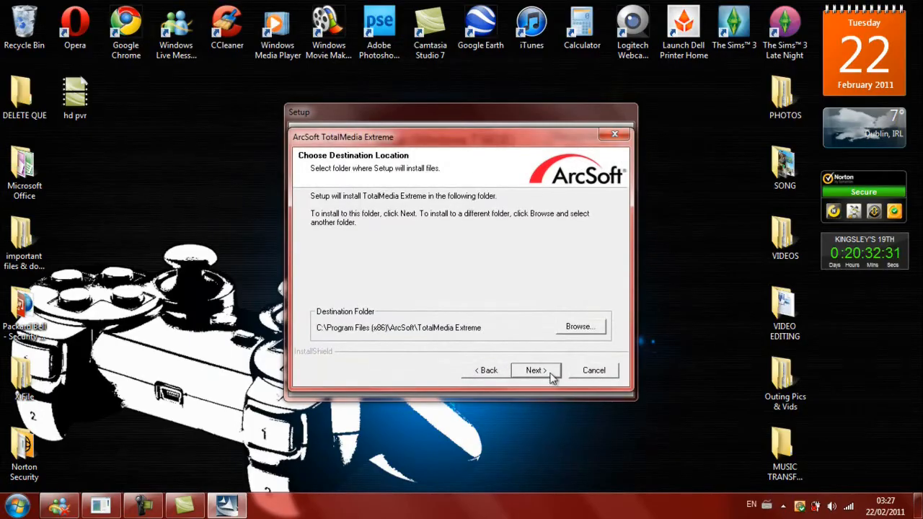
click(533, 369)
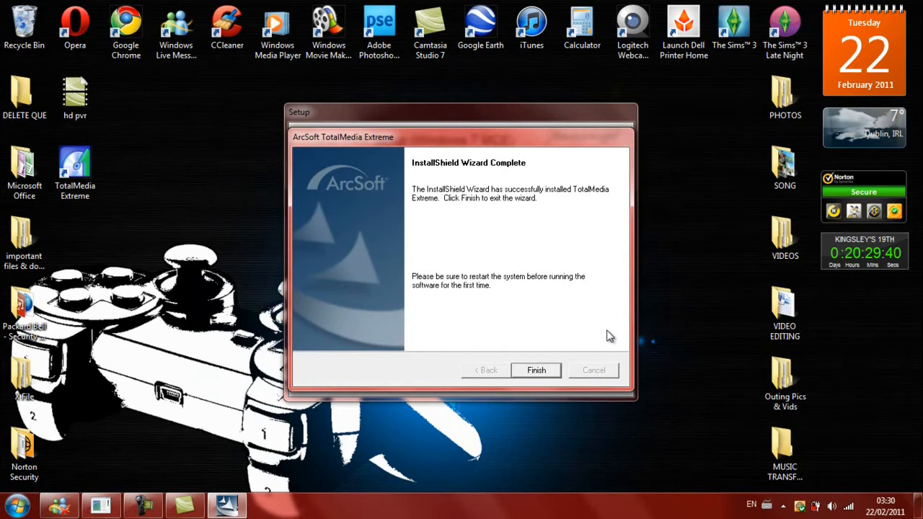
click(537, 369)
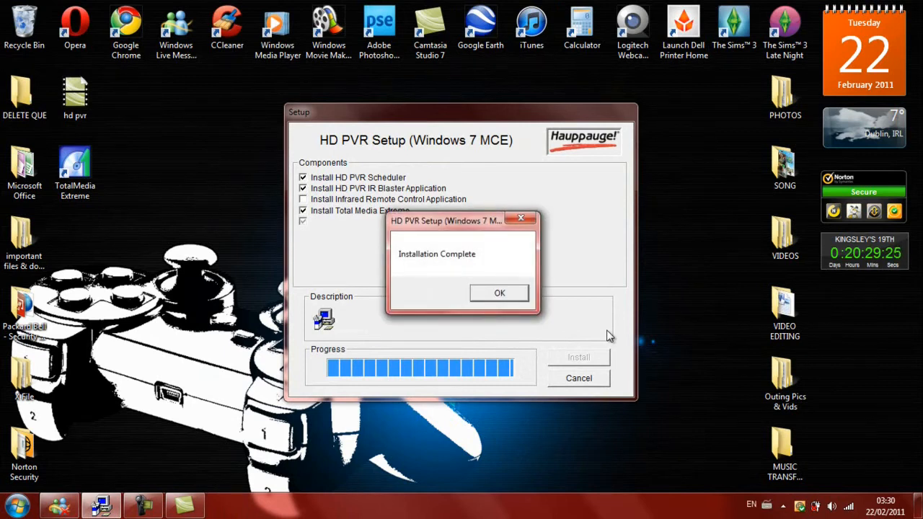
Step: Acknowledge the Installation Complete message to close HD PVR Setup
click(499, 293)
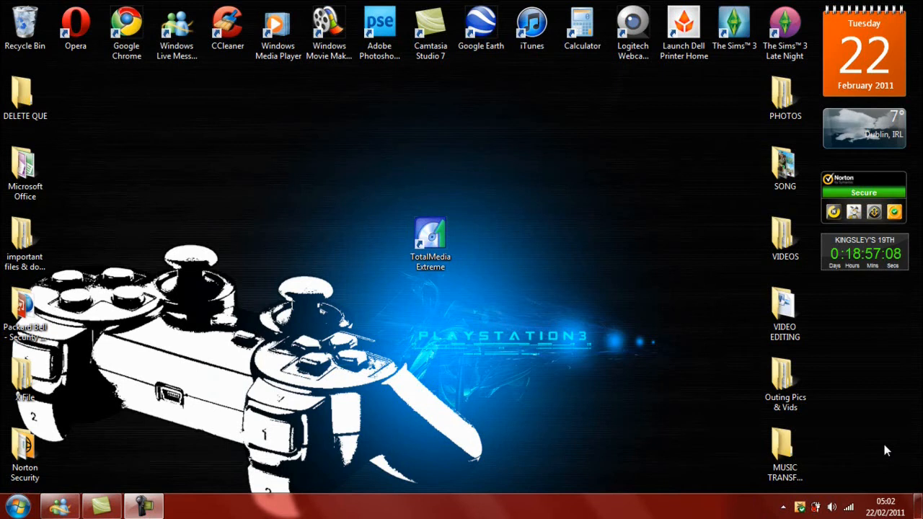
Step: Launch TotalMedia Extreme from its desktop shortcut and start the Capture feature
click(430, 244)
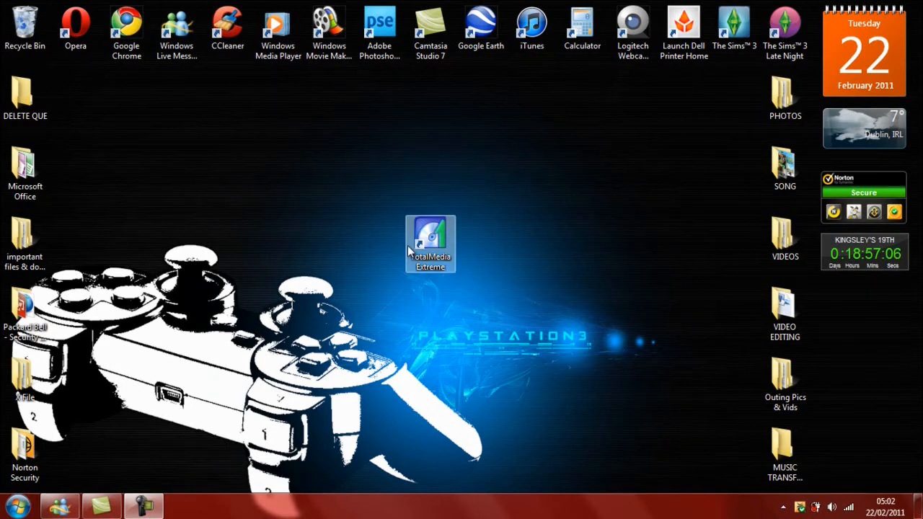
double_click(430, 244)
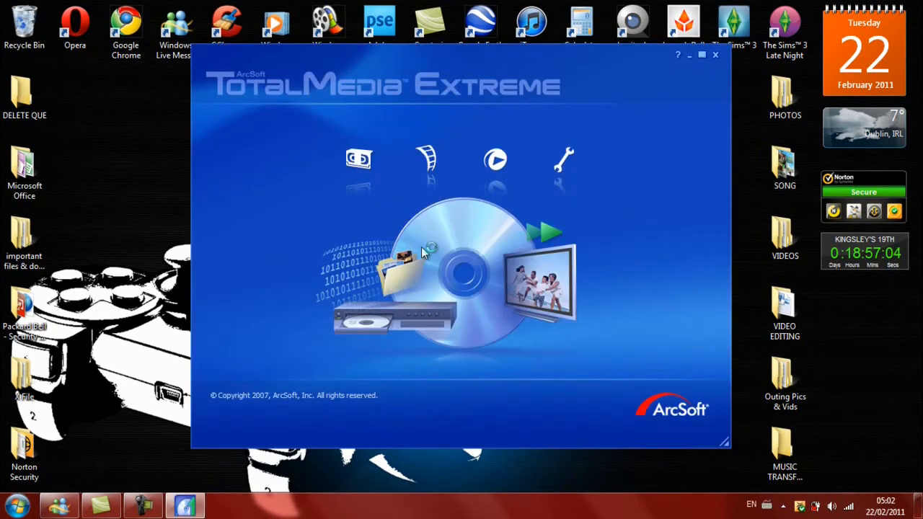
mouse_move(368, 191)
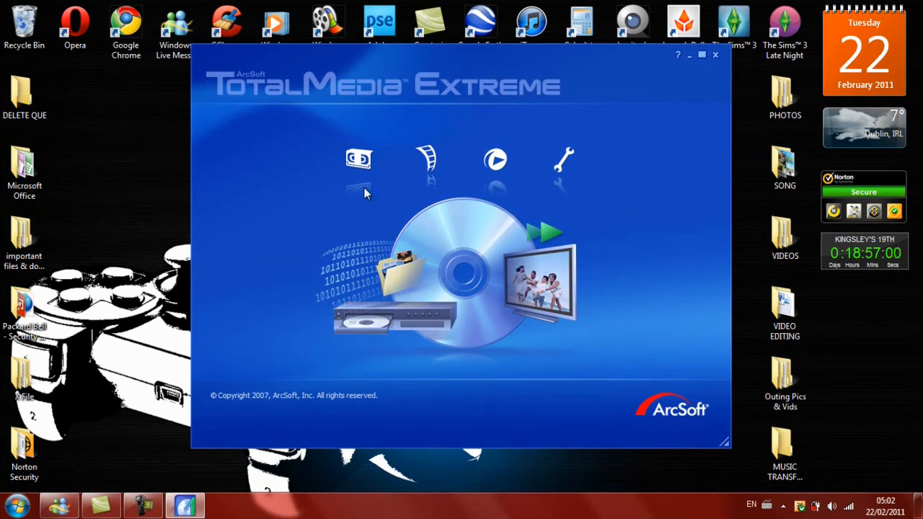
click(427, 158)
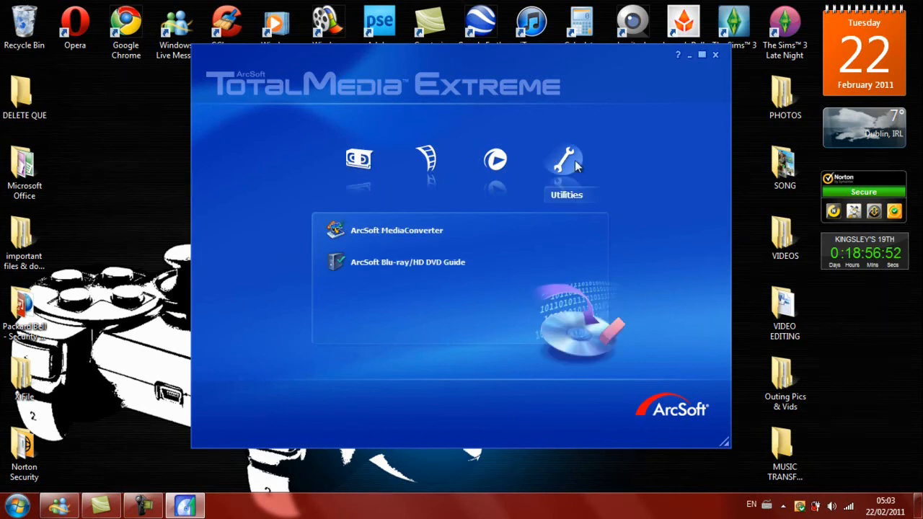
mouse_move(455, 230)
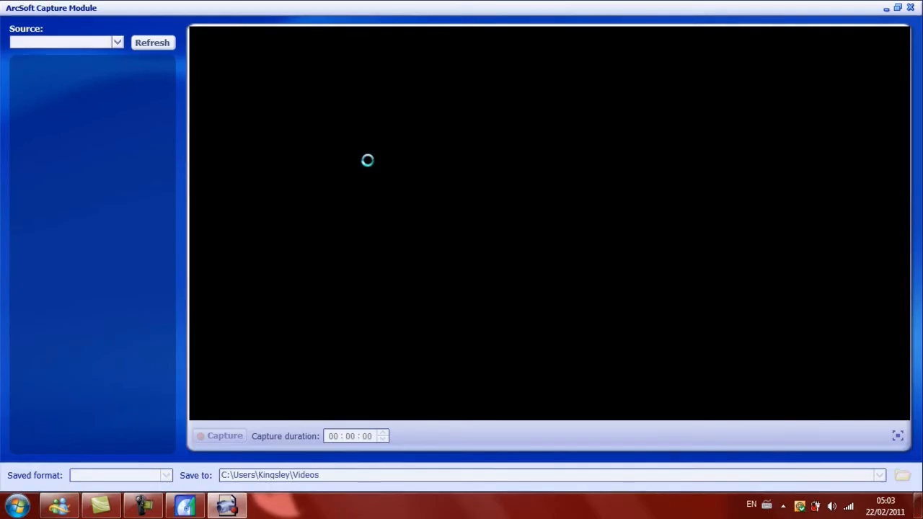
mouse_move(369, 167)
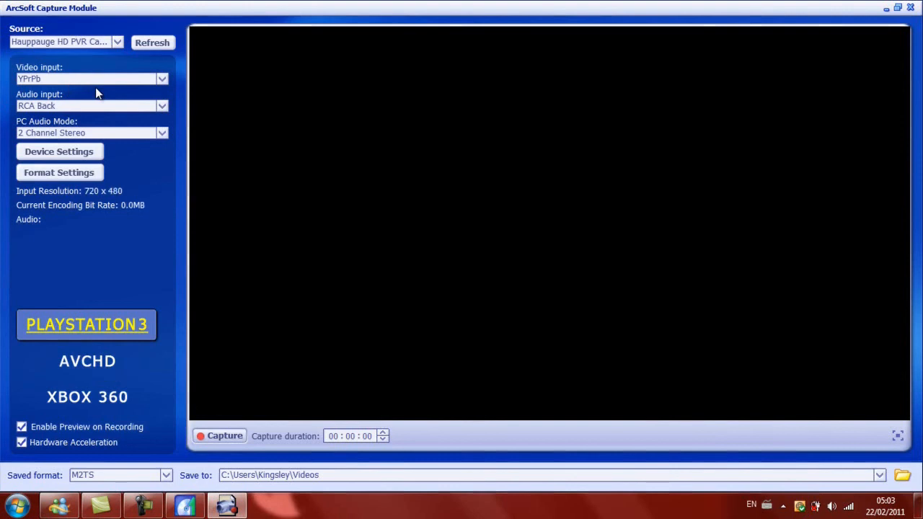
mouse_move(161, 106)
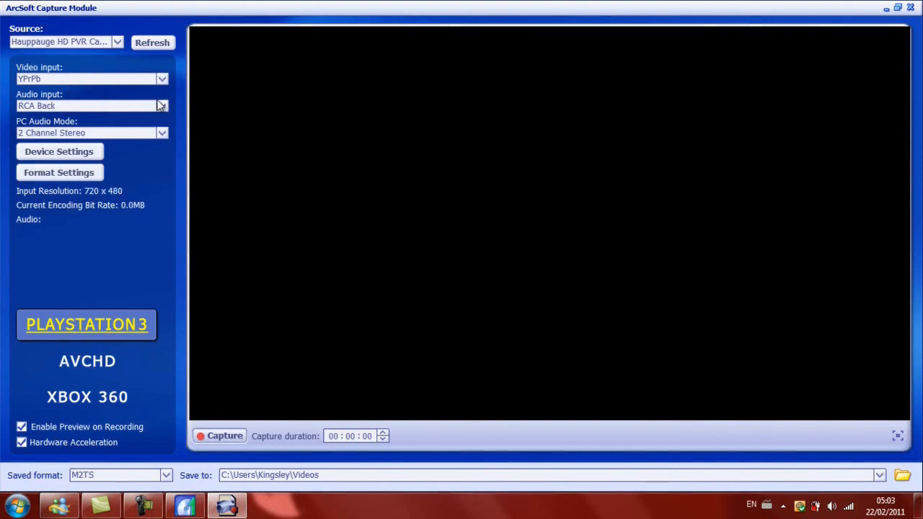
mouse_move(75, 108)
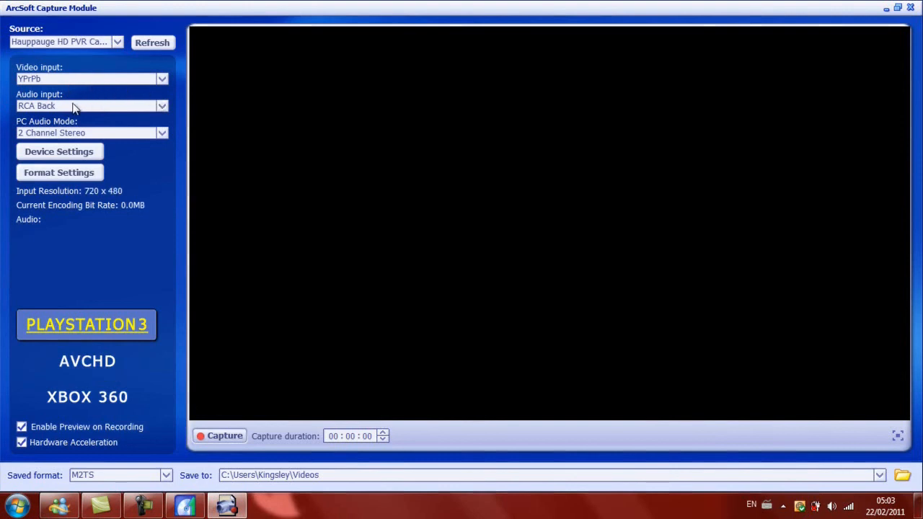
mouse_move(72, 106)
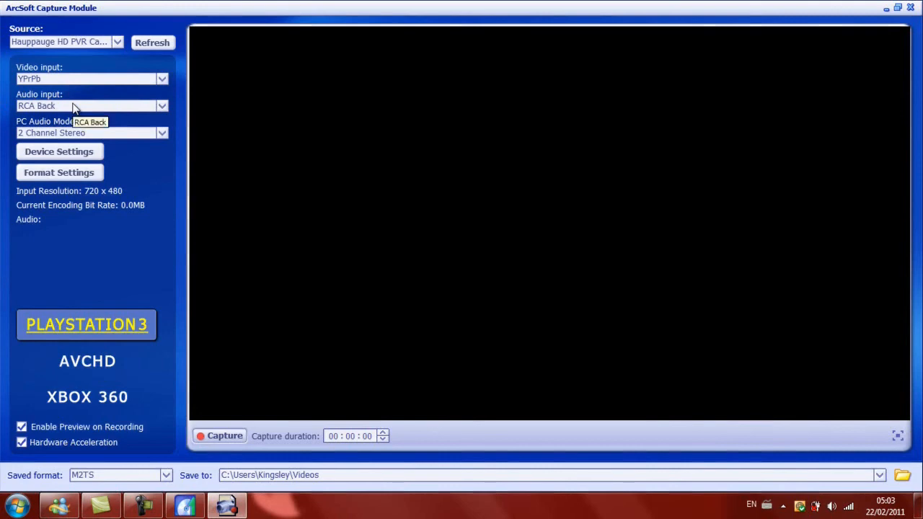
mouse_move(199, 339)
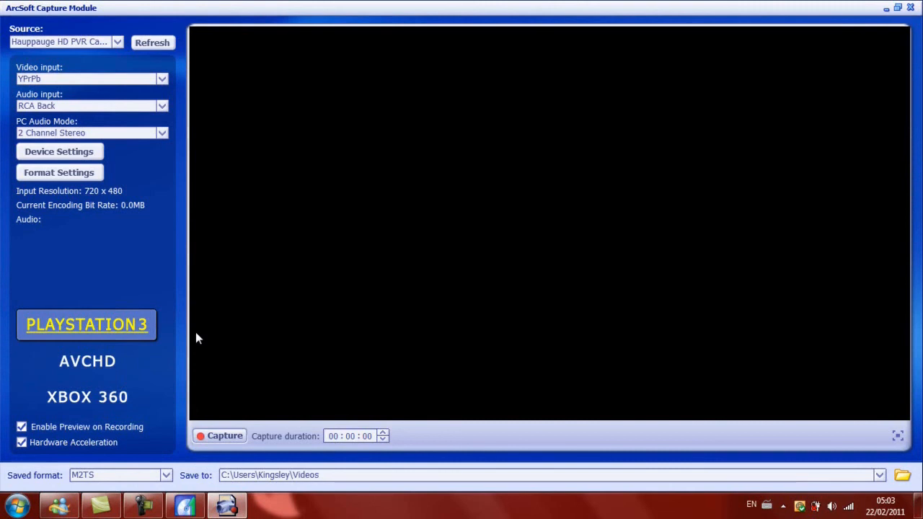
mouse_move(387, 242)
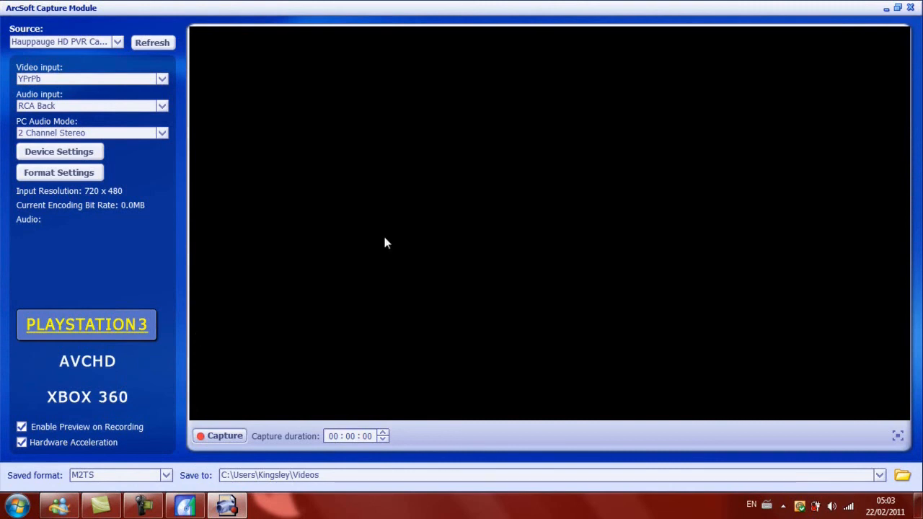